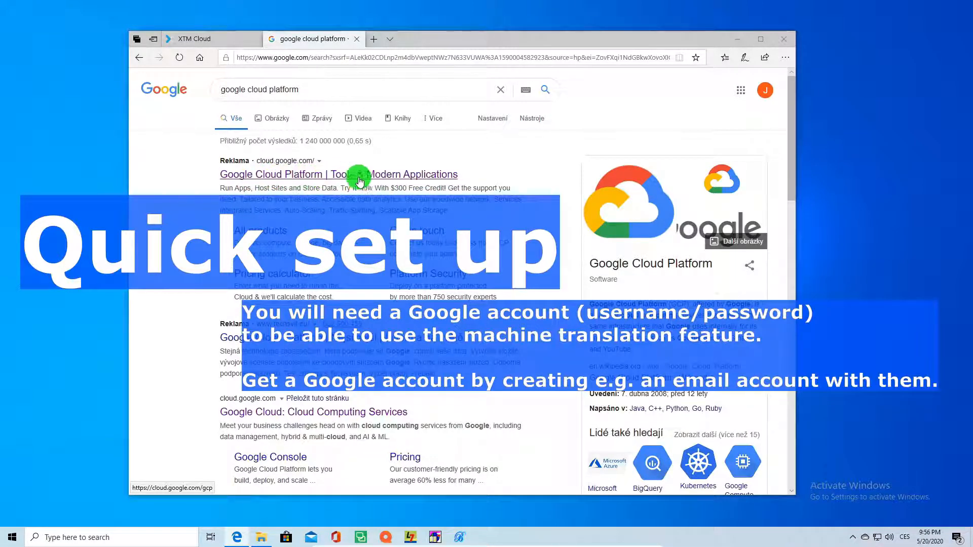
mouse_move(278, 177)
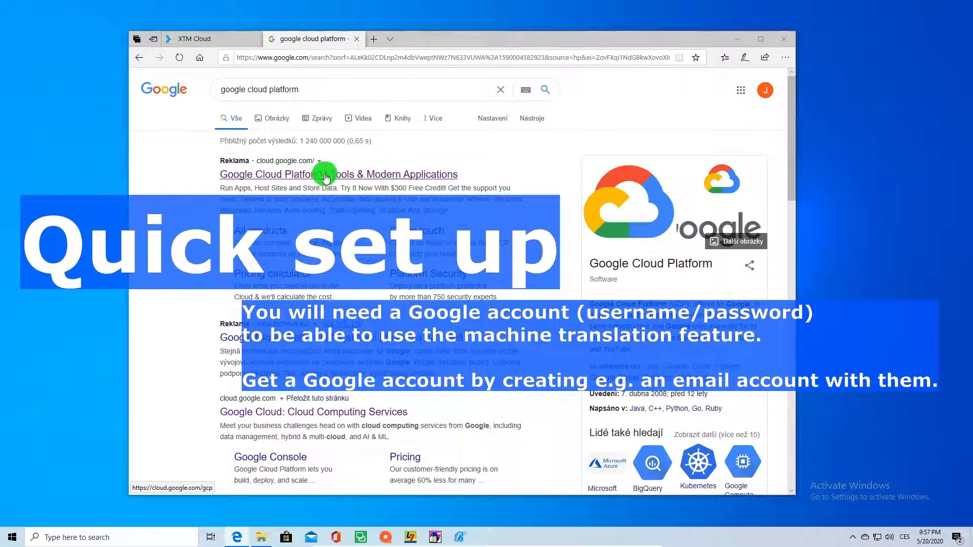
mouse_move(416, 181)
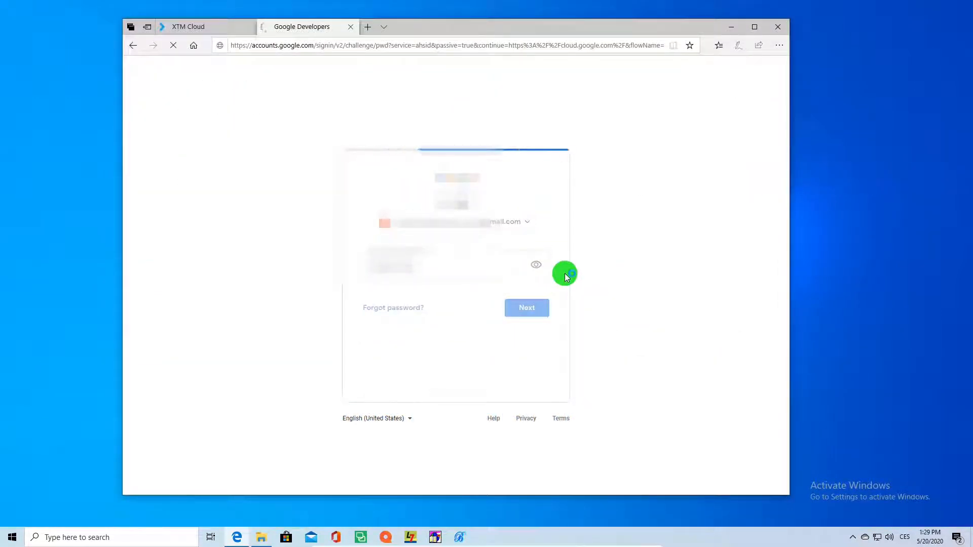
Sign in and reach the Cloud Console dashboard for My Test Project 49347.
click(526, 308)
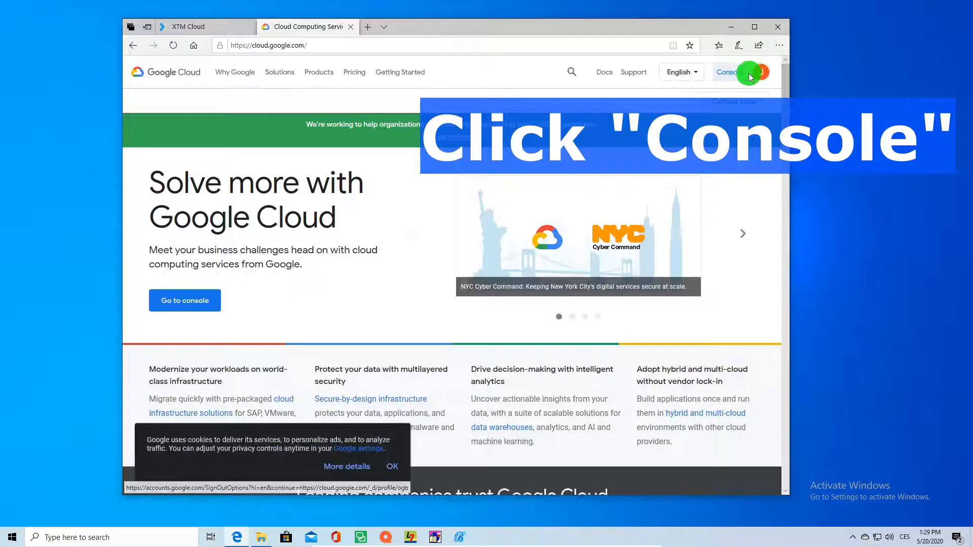
click(726, 72)
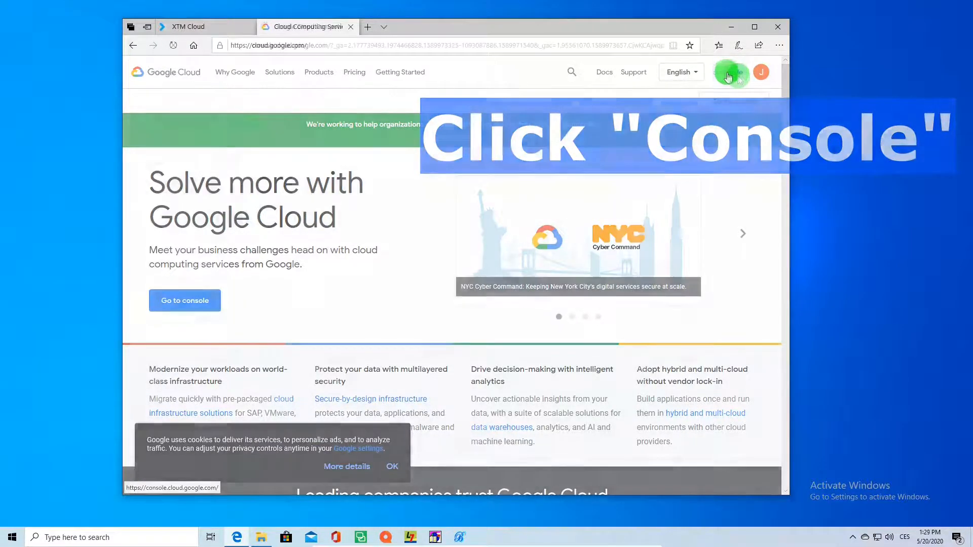
click(184, 300)
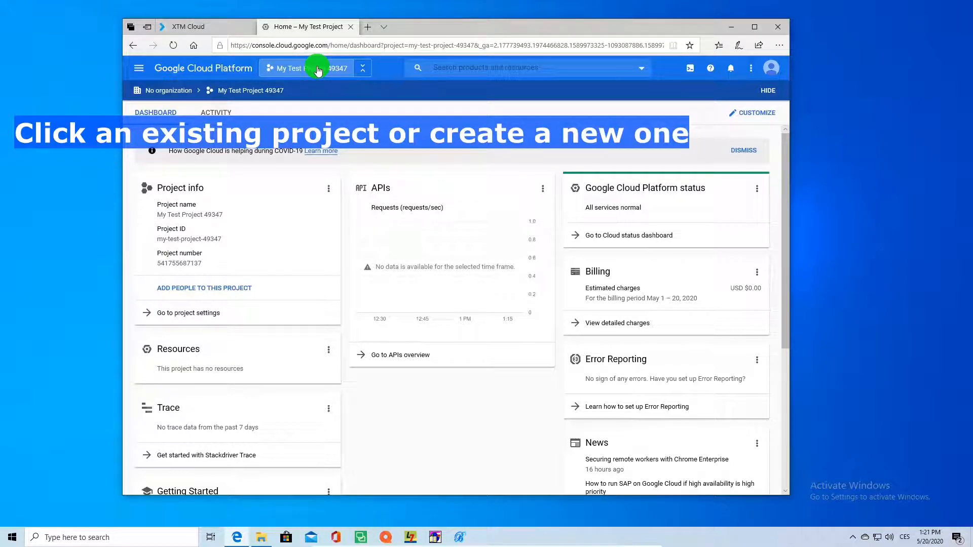
click(316, 68)
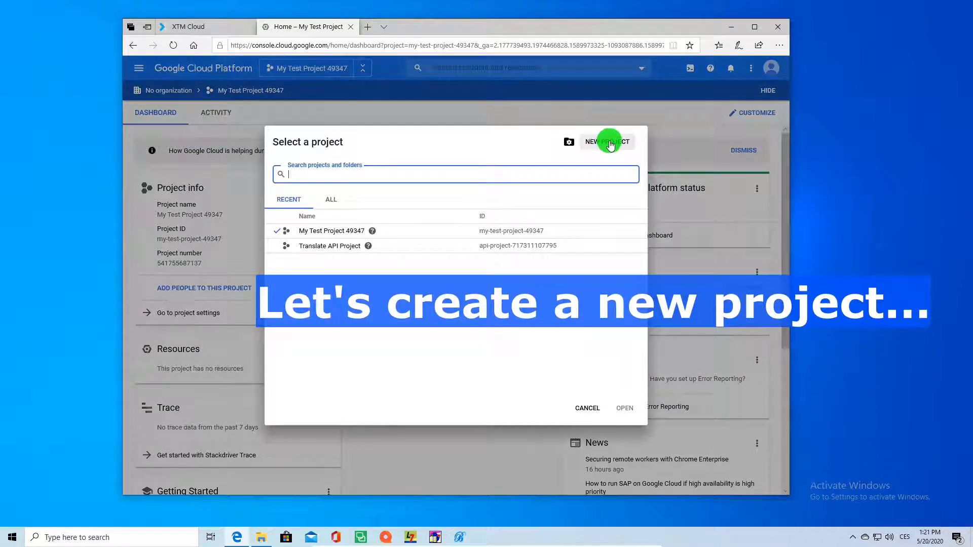
click(608, 142)
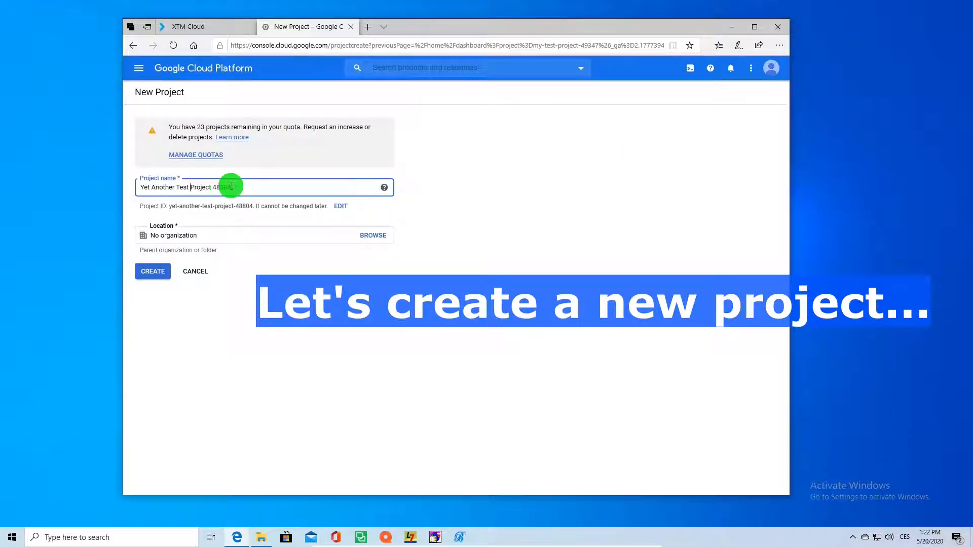
click(152, 271)
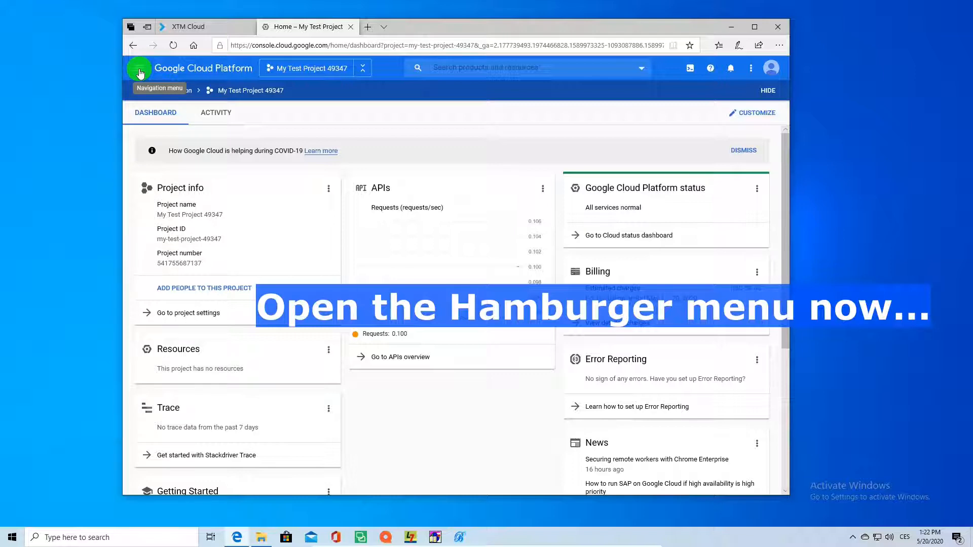
Create a new API key from APIs & Services > Credentials for My Test Project 49347.
click(139, 68)
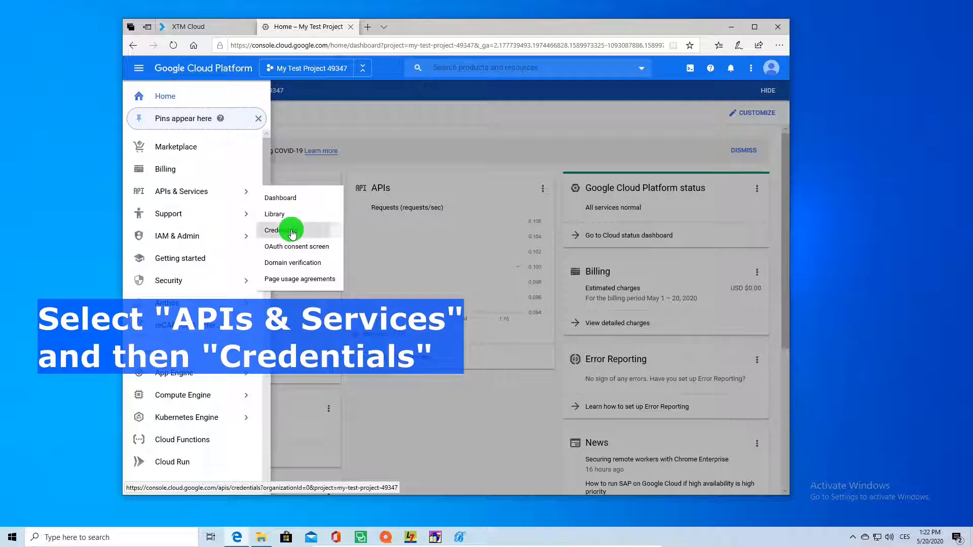
click(280, 230)
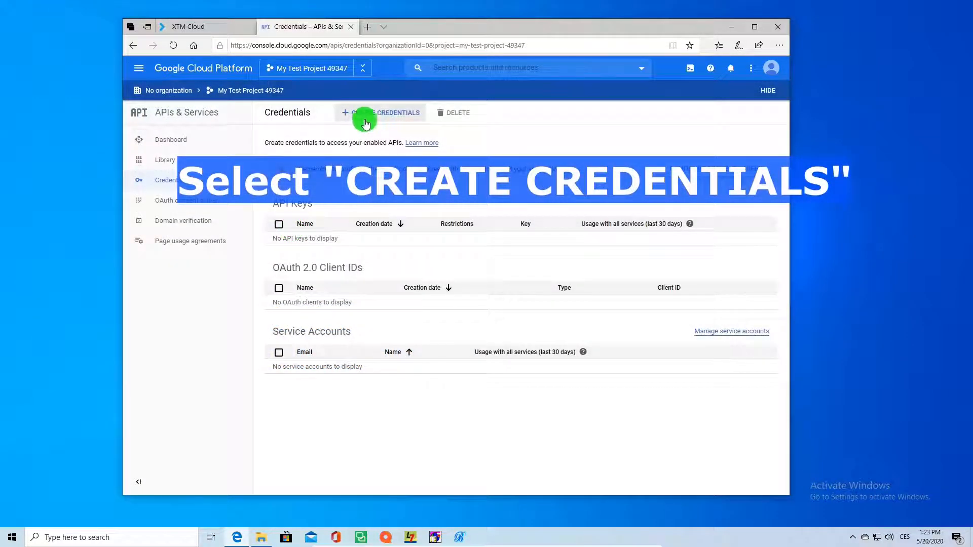
click(380, 113)
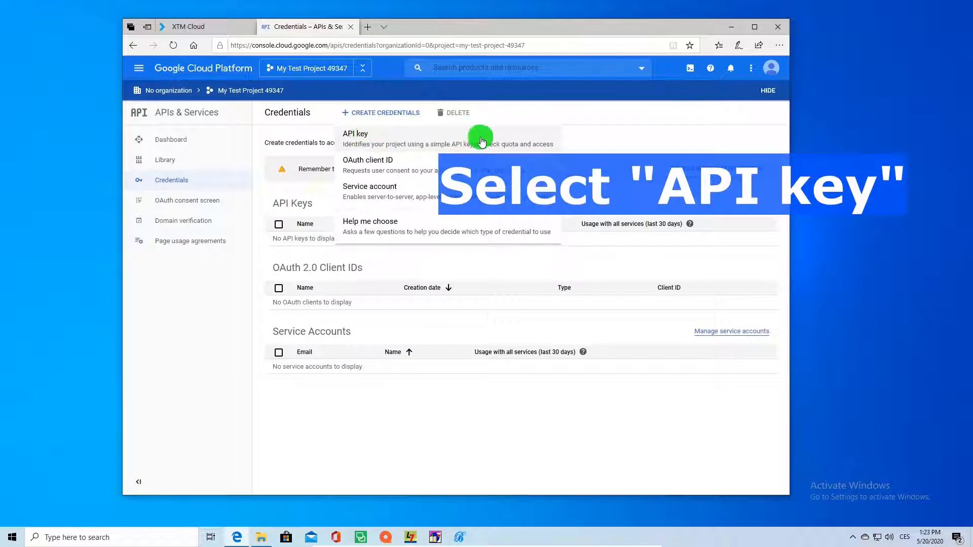
mouse_move(415, 138)
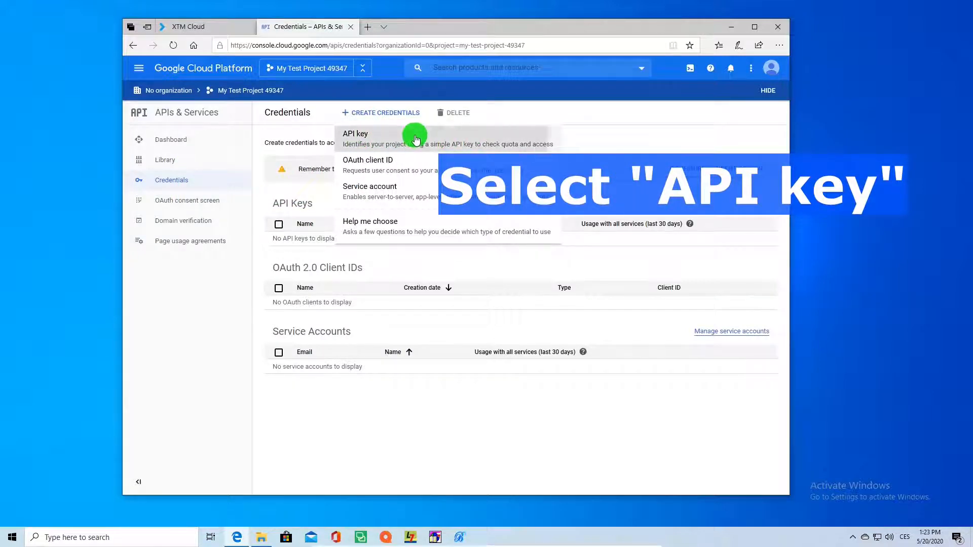
click(356, 138)
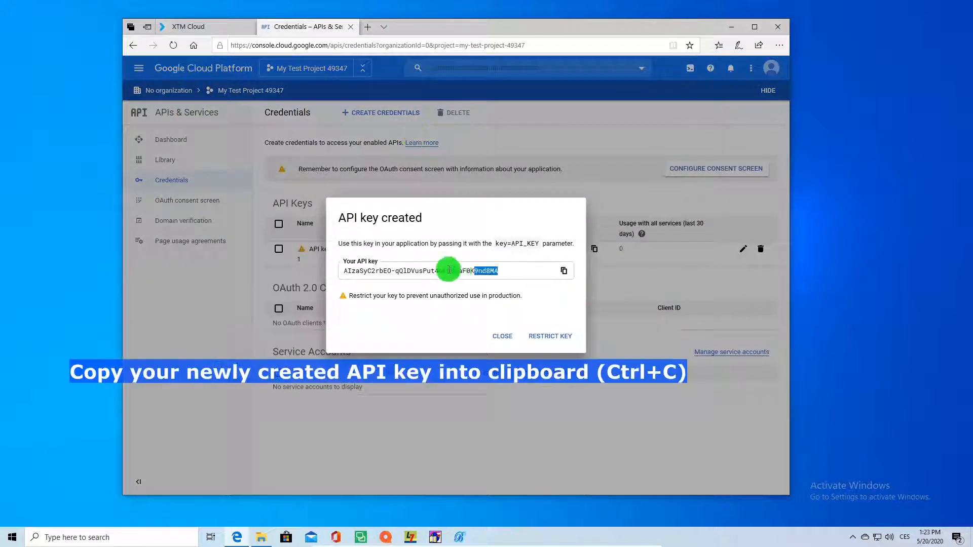
Copy the new API key for pasting into Bohemicus's Google API key field.
key(ctrl+a)
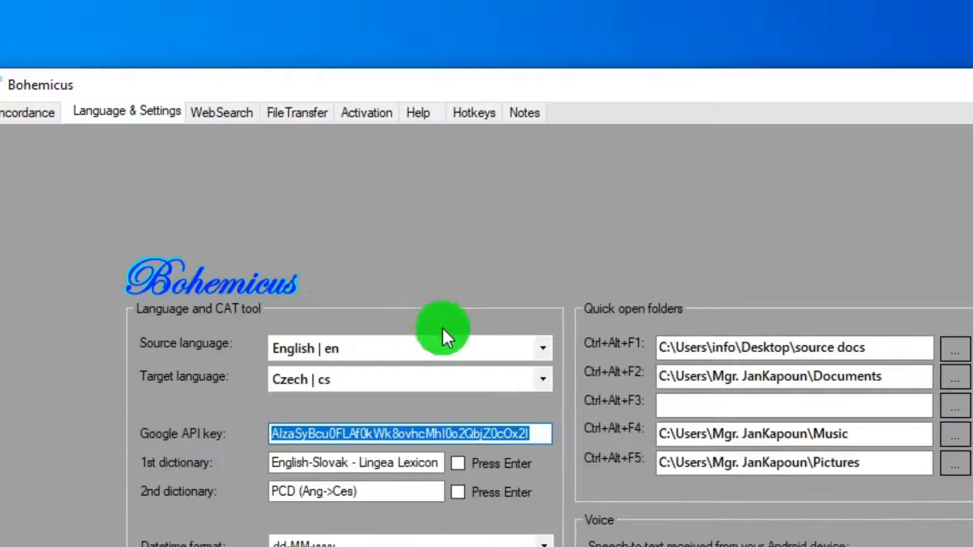
Set the source language to English | en, with Czech | cs as target.
click(541, 348)
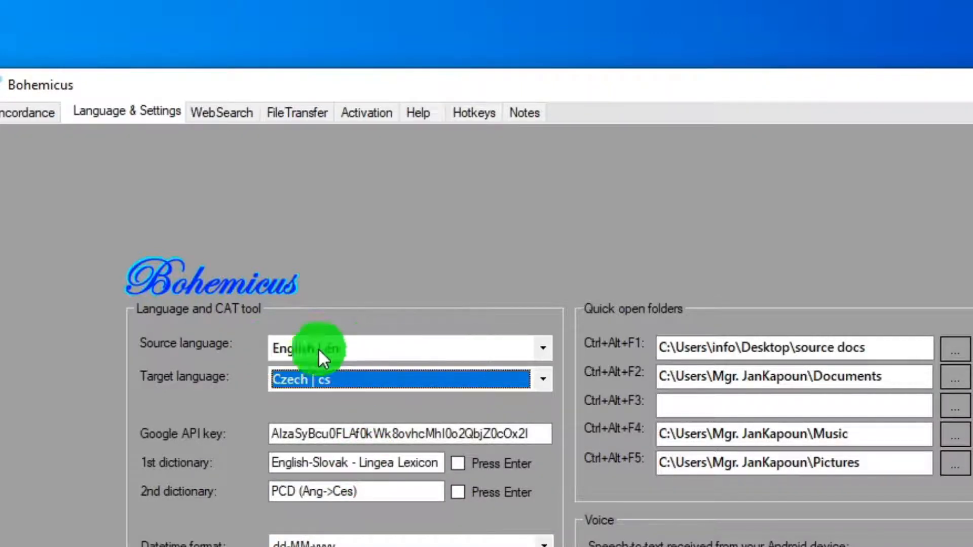
mouse_move(398, 378)
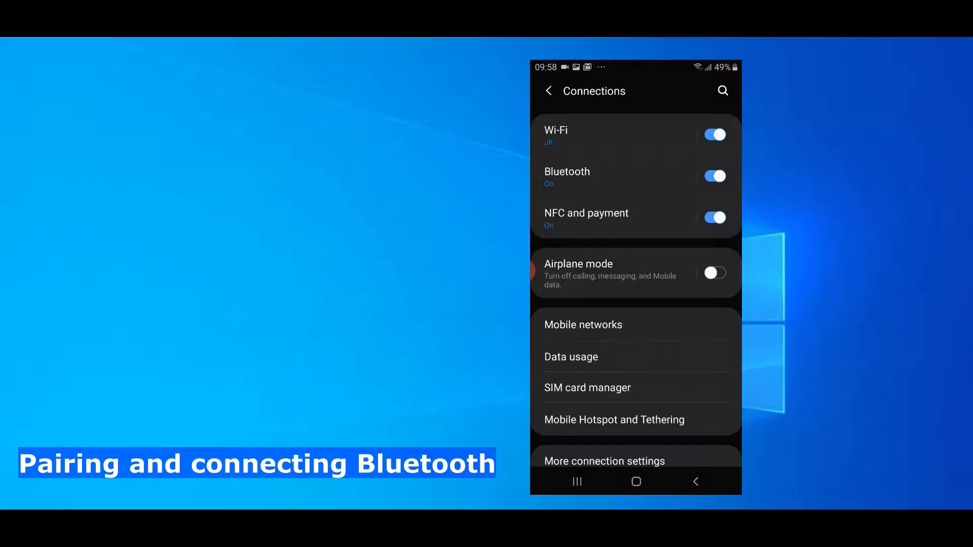
Pair the phone with LENOVO-DESKTOP from Android Bluetooth settings and accept the request.
click(566, 177)
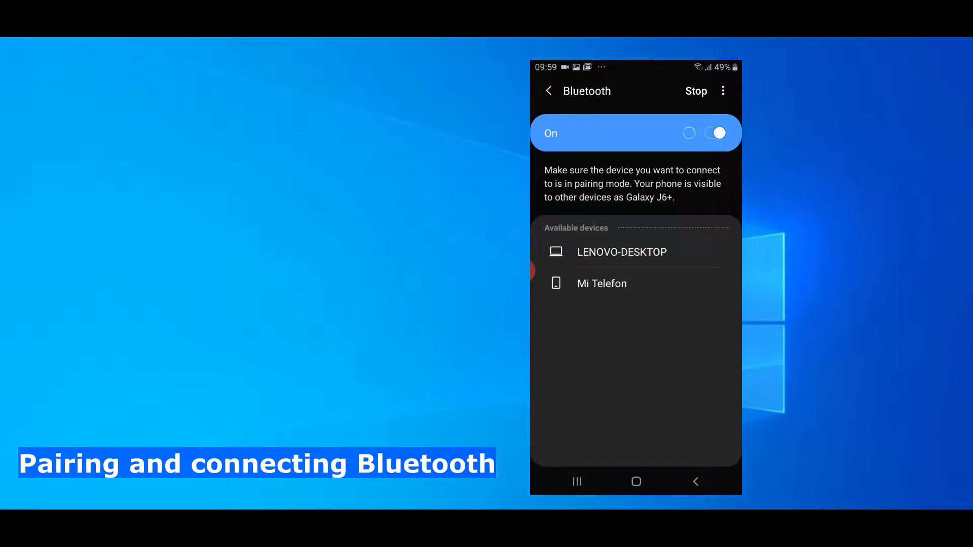
click(621, 252)
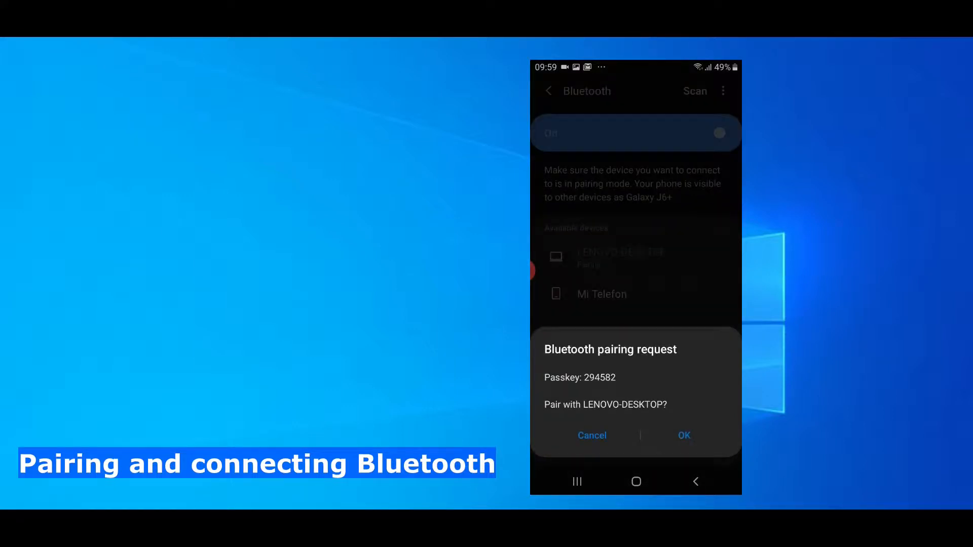
click(684, 434)
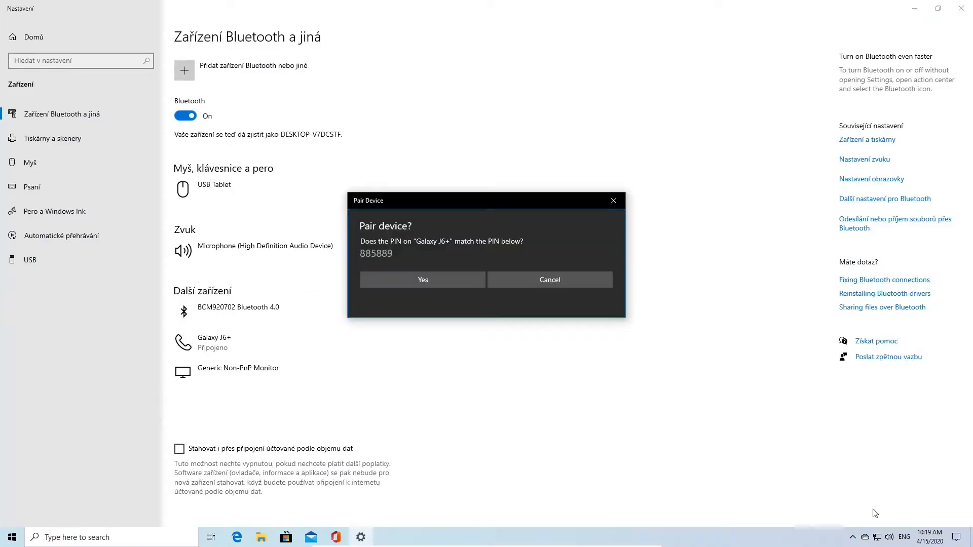
mouse_move(439, 291)
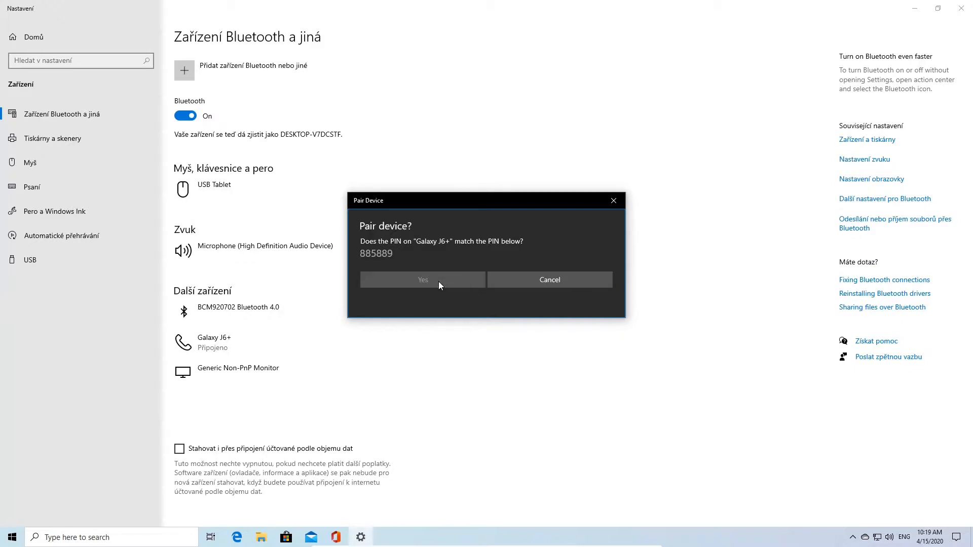
Confirm the Galaxy J6+ PIN matches so Windows reports the pairing succeeded.
click(422, 280)
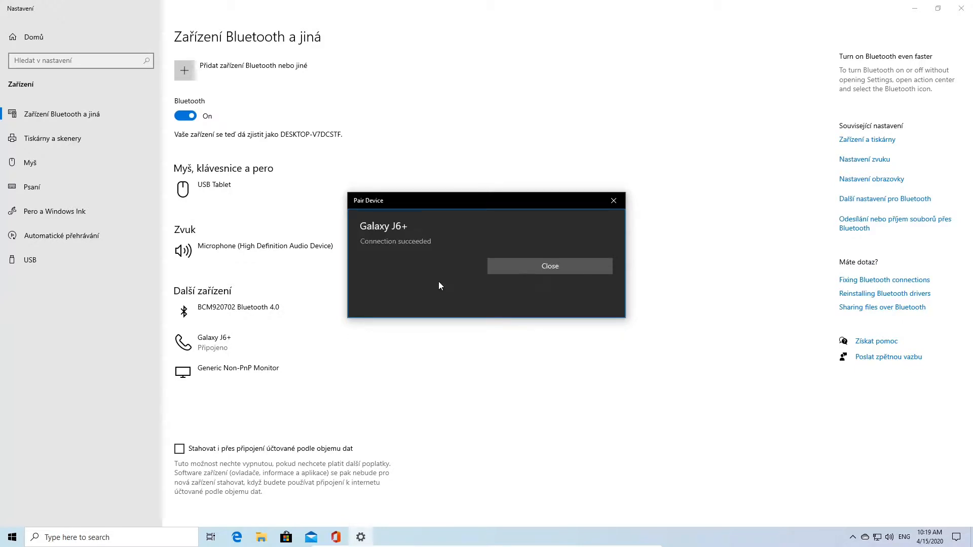